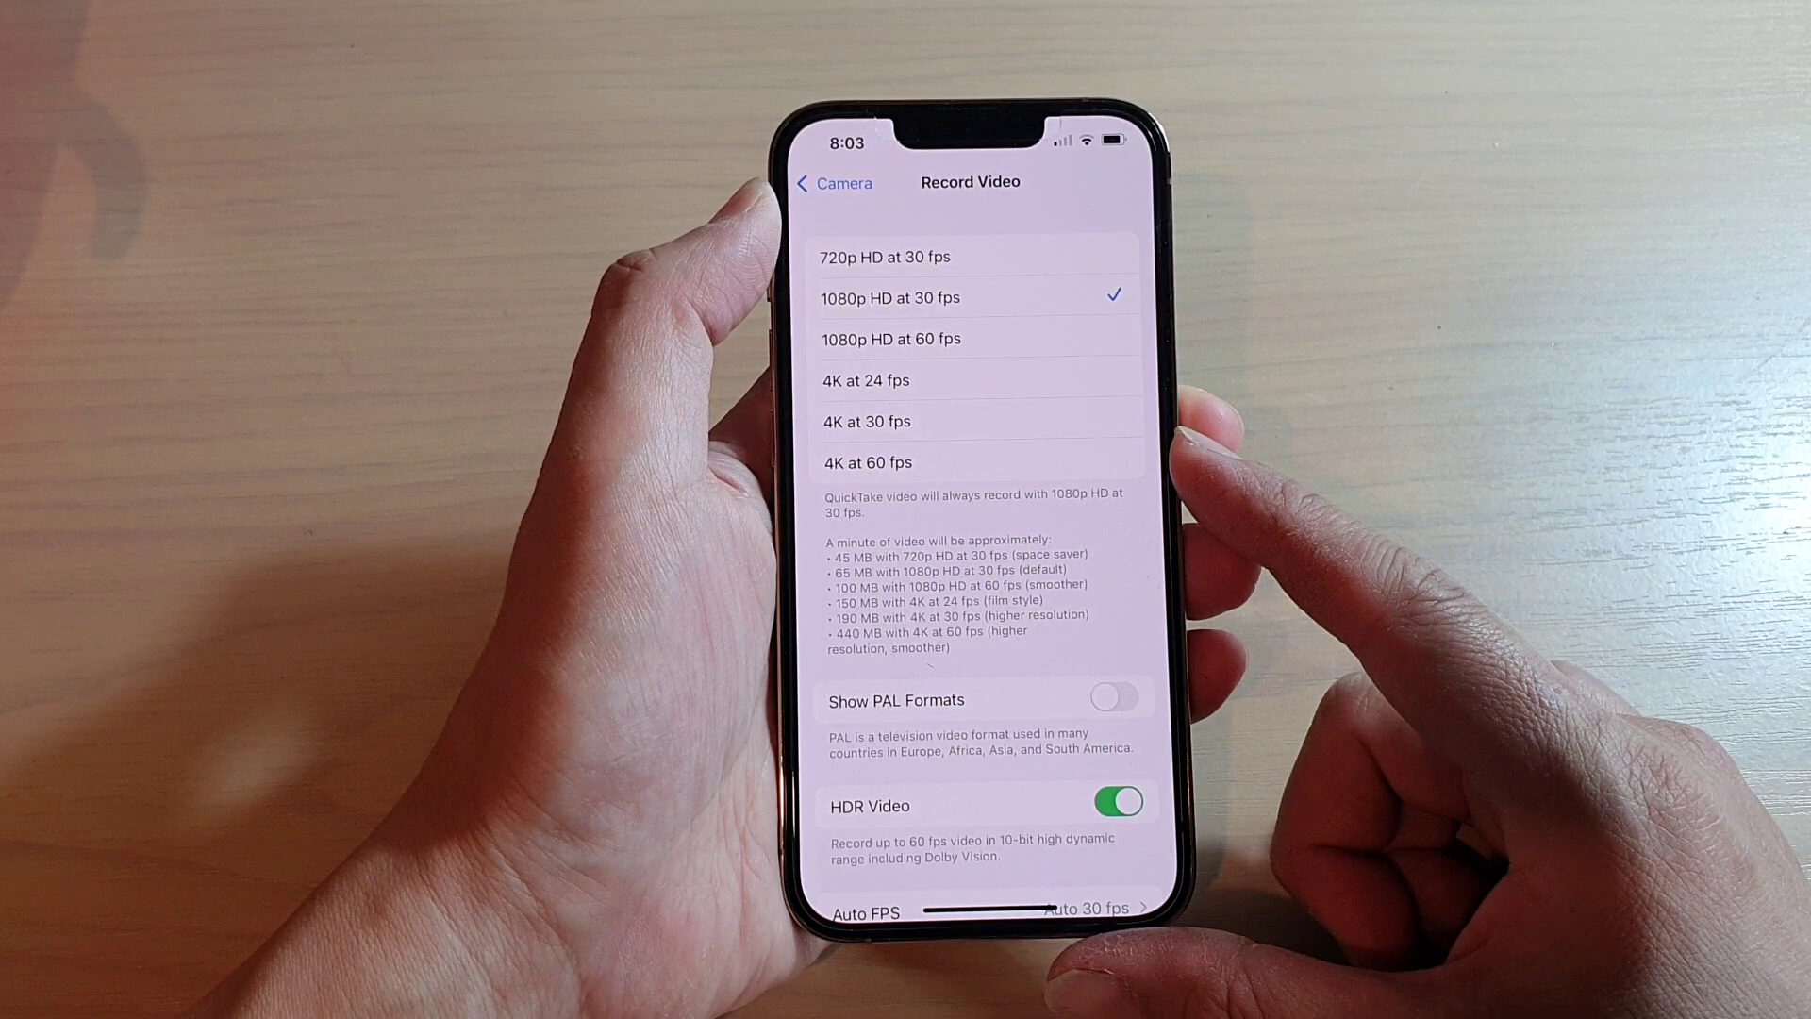
Step: Leave the Record Video options back to the main Settings list, then reopen Camera settings
{"action": "left_click", "coordinate": [834, 183]}
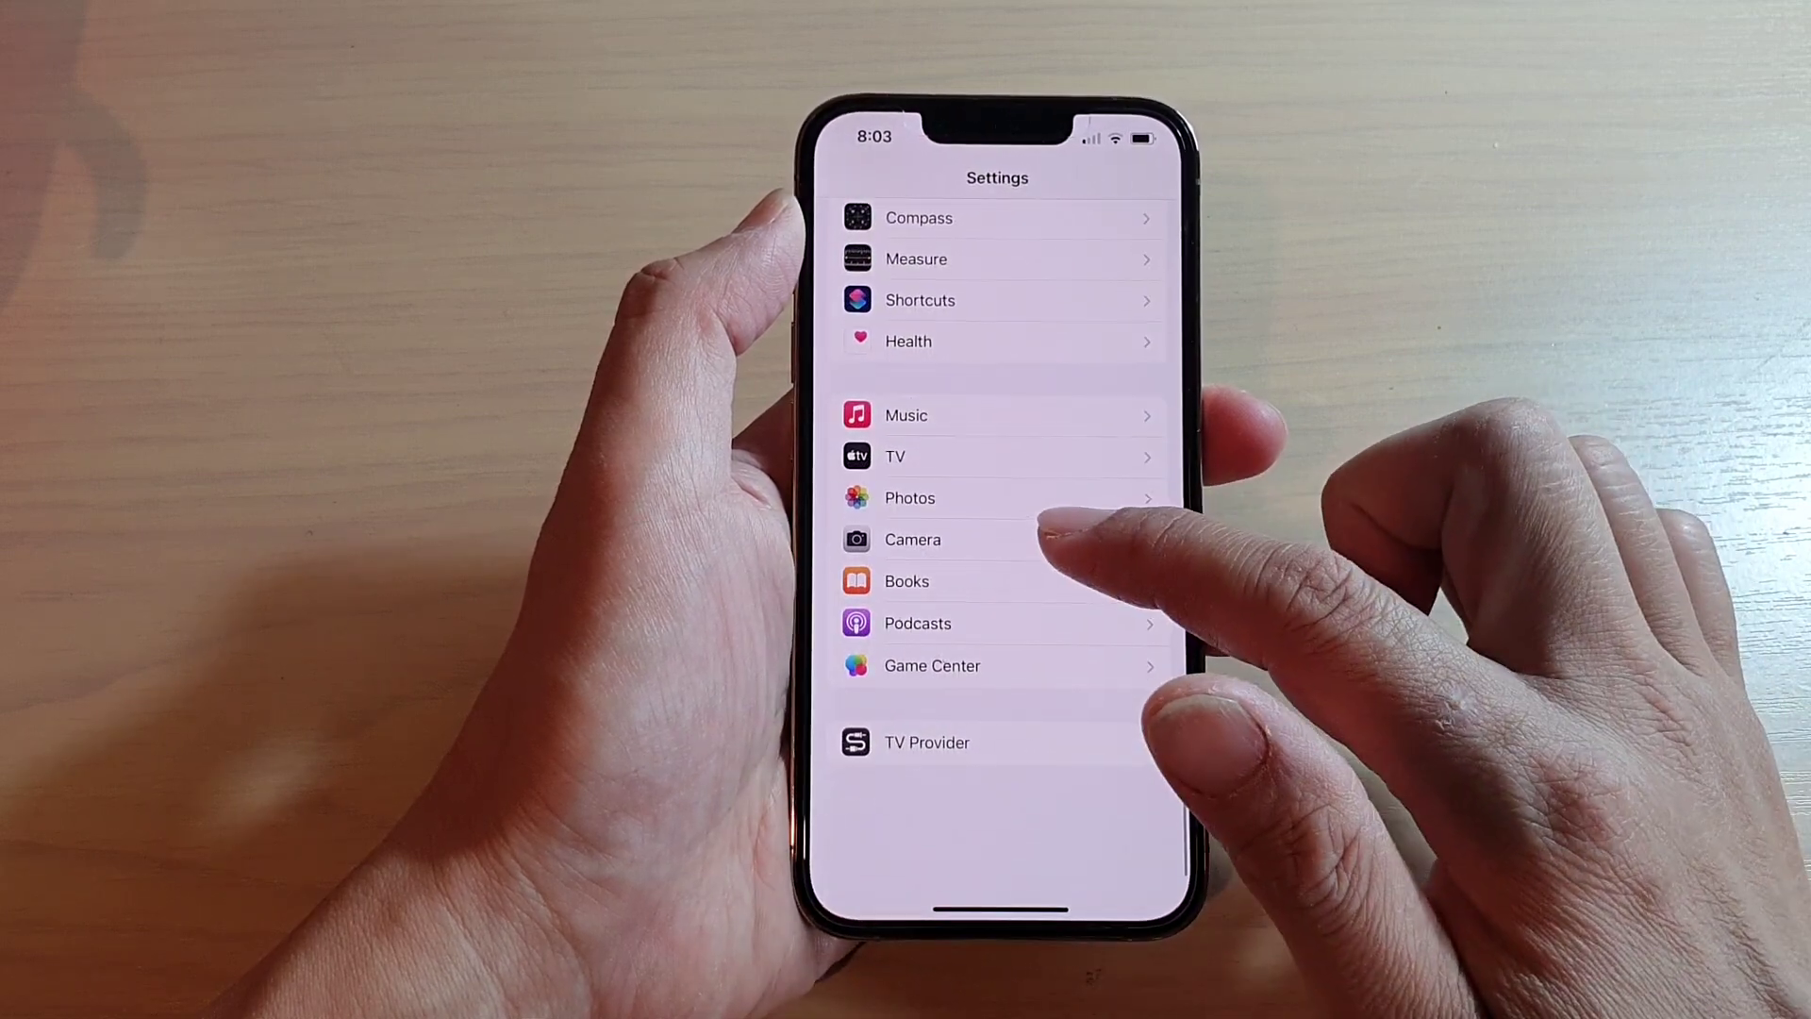
{"action": "left_click", "coordinate": [912, 540]}
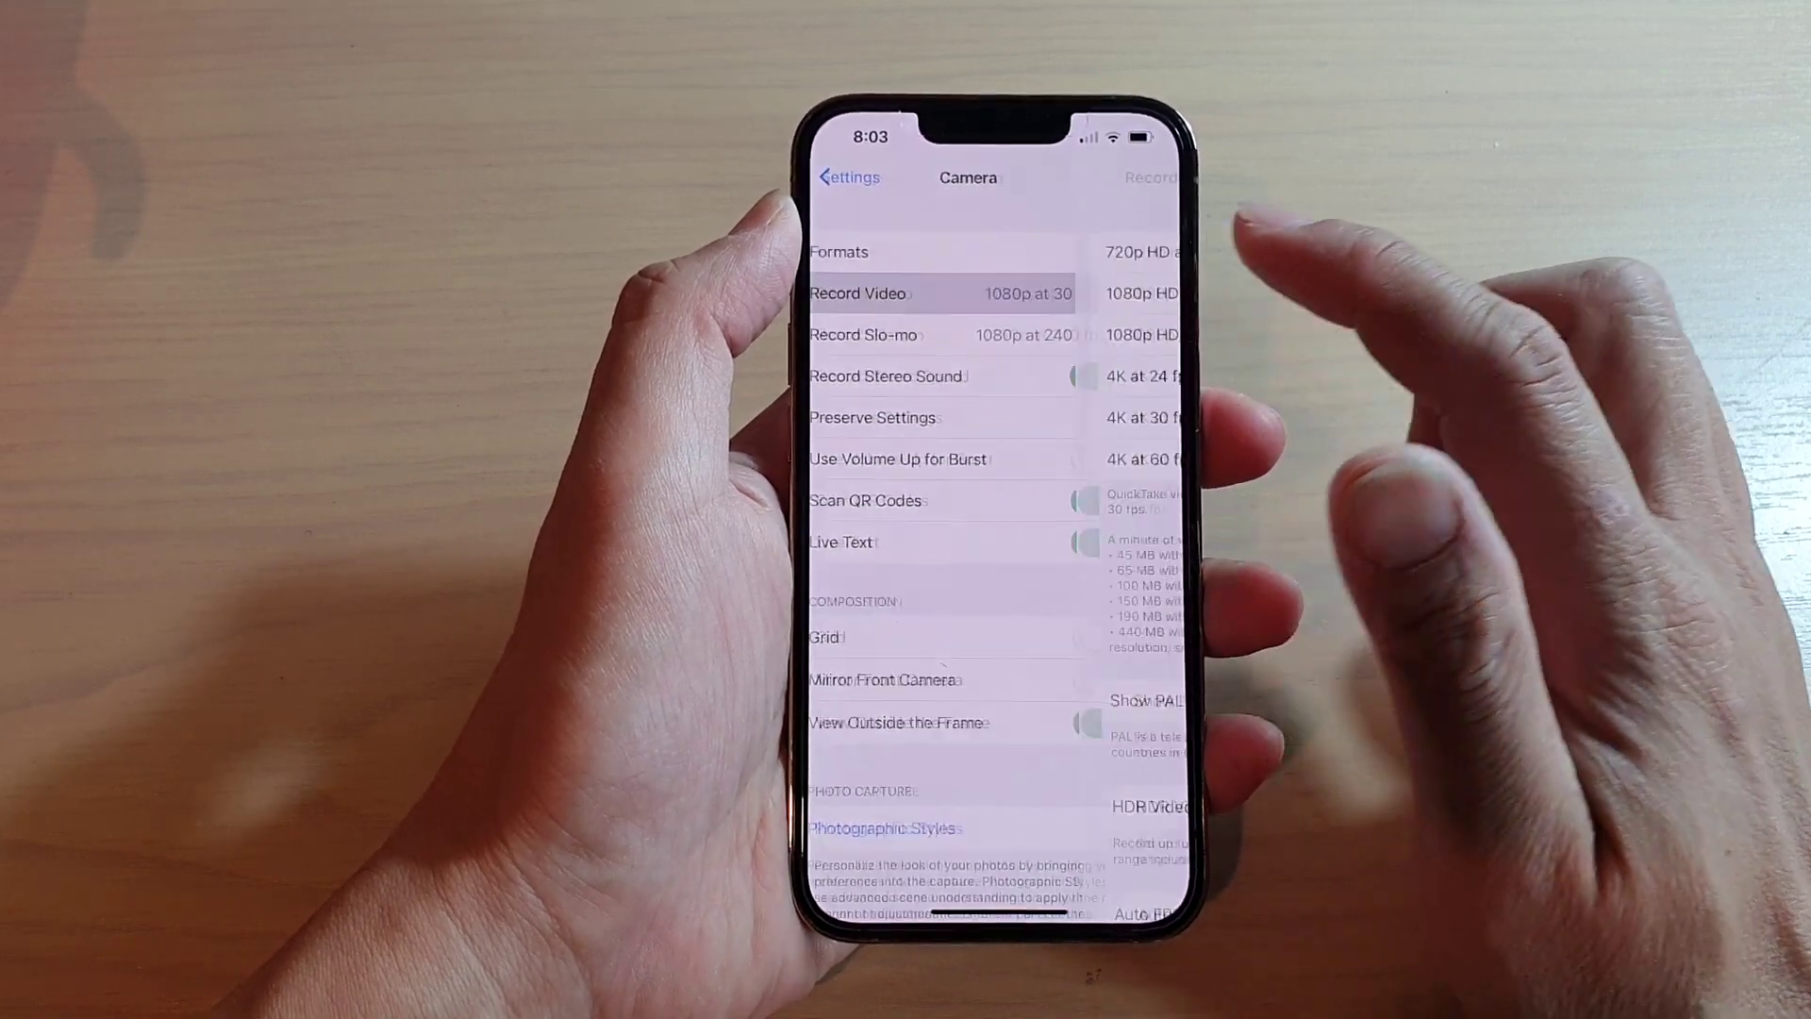
Step: Open Record Video to show 720p, 1080p and 4K options, with 1080p HD at 30 fps selected
{"action": "left_click", "coordinate": [935, 293]}
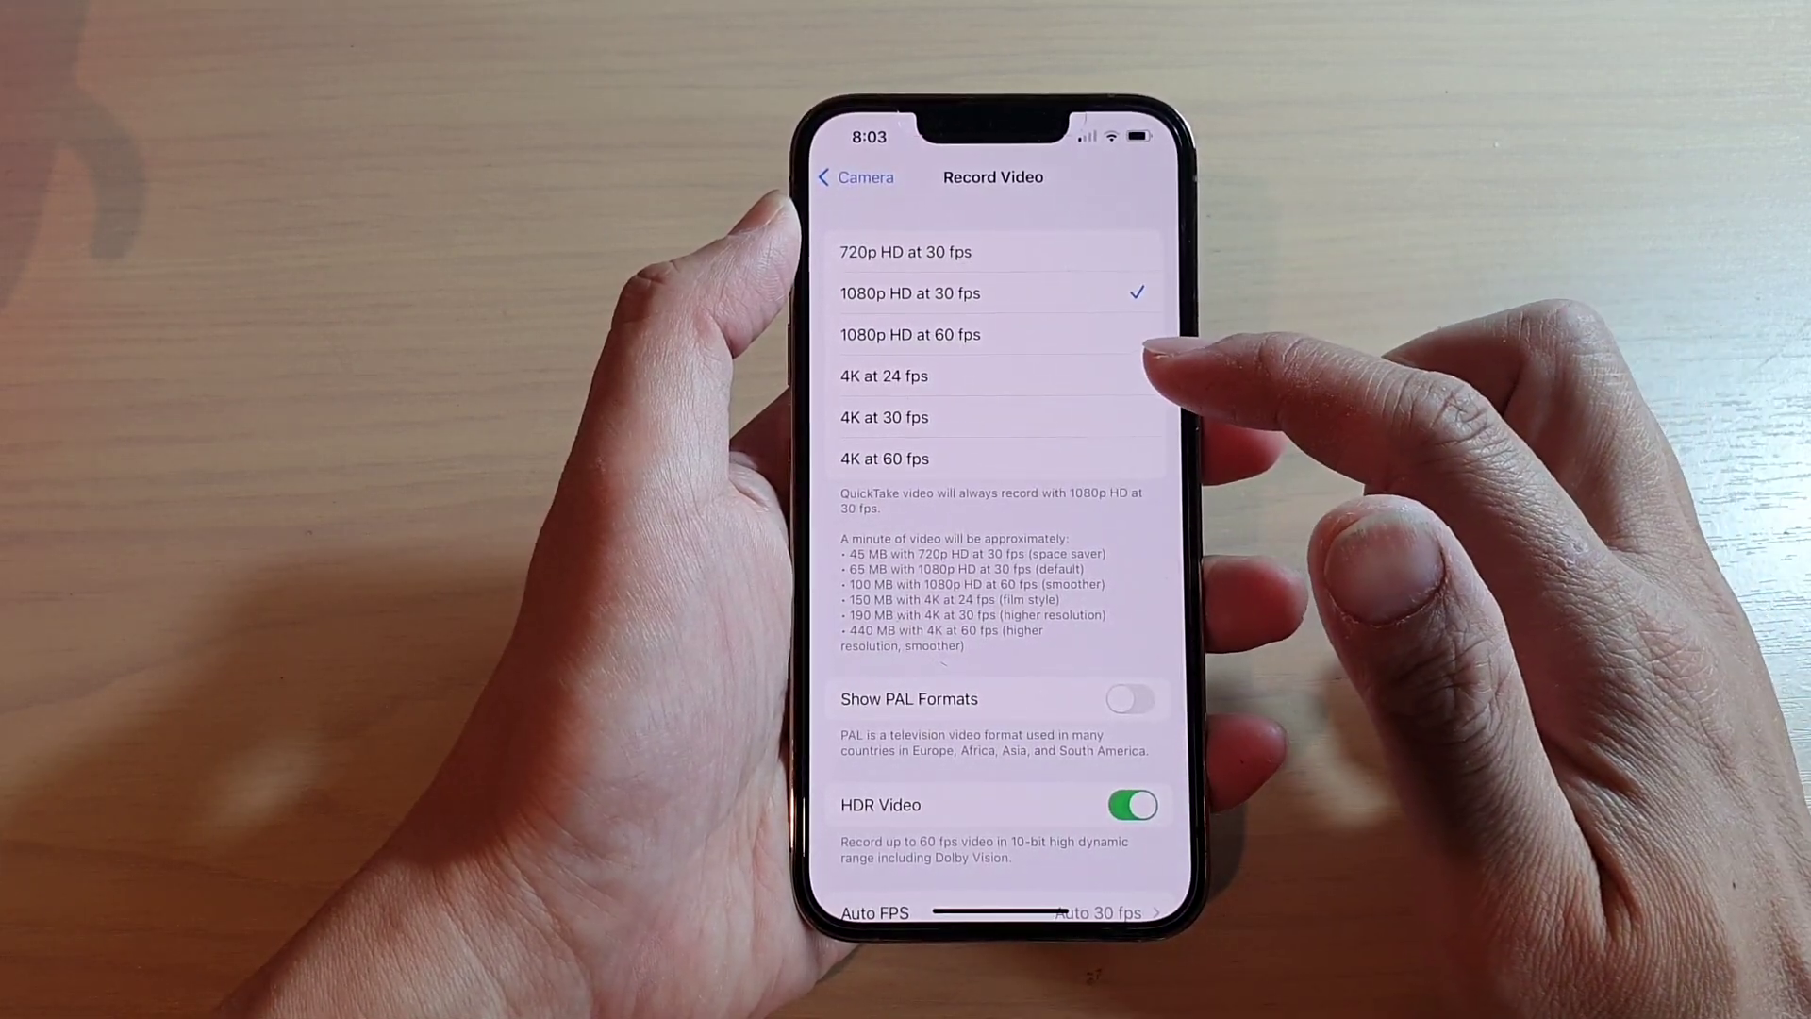